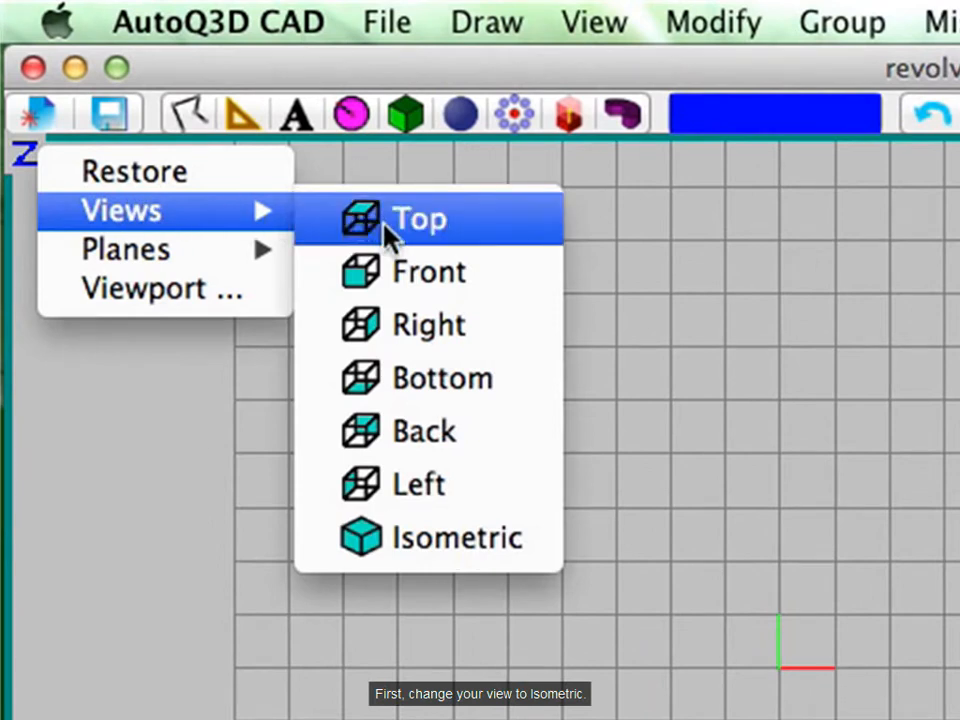
{"action": "mouse_move", "coordinate": [457, 537]}
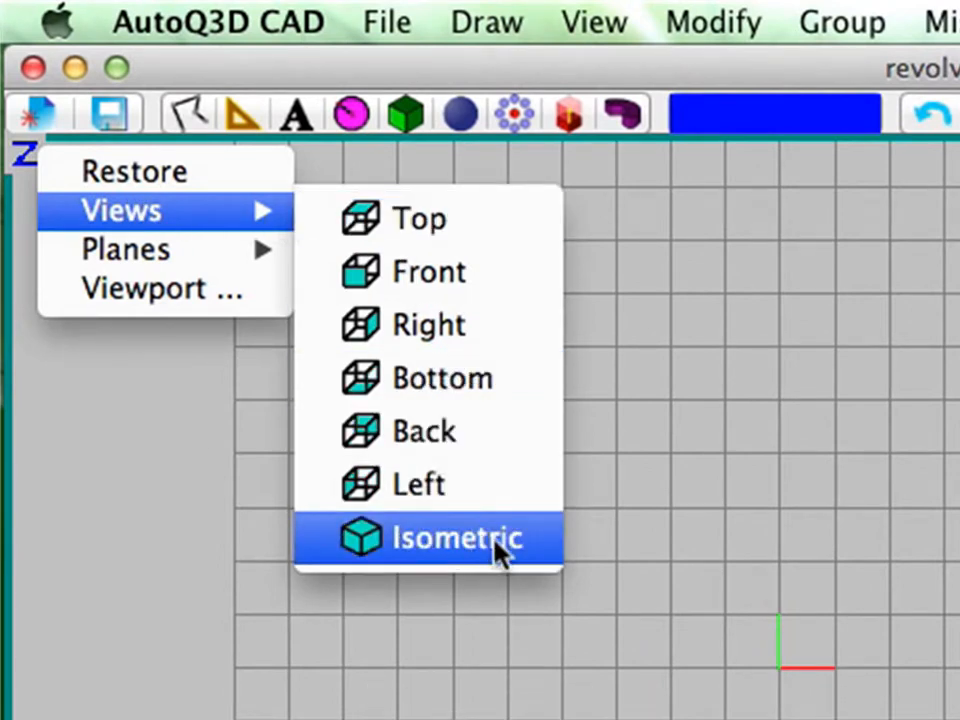
Step: Switch the drawing grid to the Isometric view from the view context menu
{"action": "left_click", "coordinate": [457, 538]}
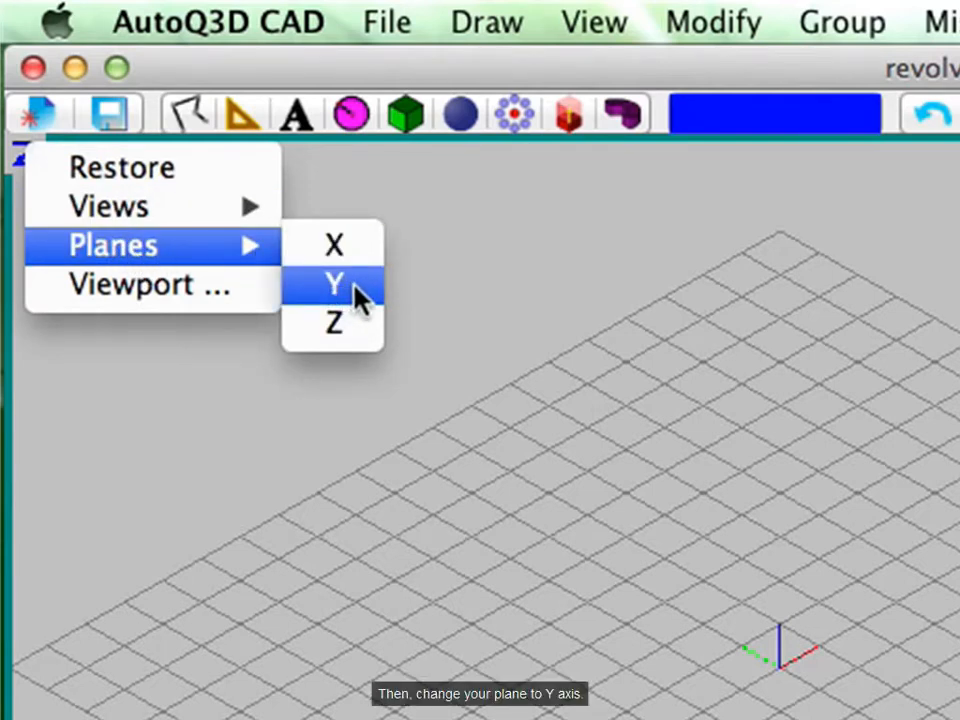
Step: Draw a five-sided line profile on the vertical Y plane and close it
{"action": "left_click", "coordinate": [334, 285]}
{"action": "type", "text": "c"}
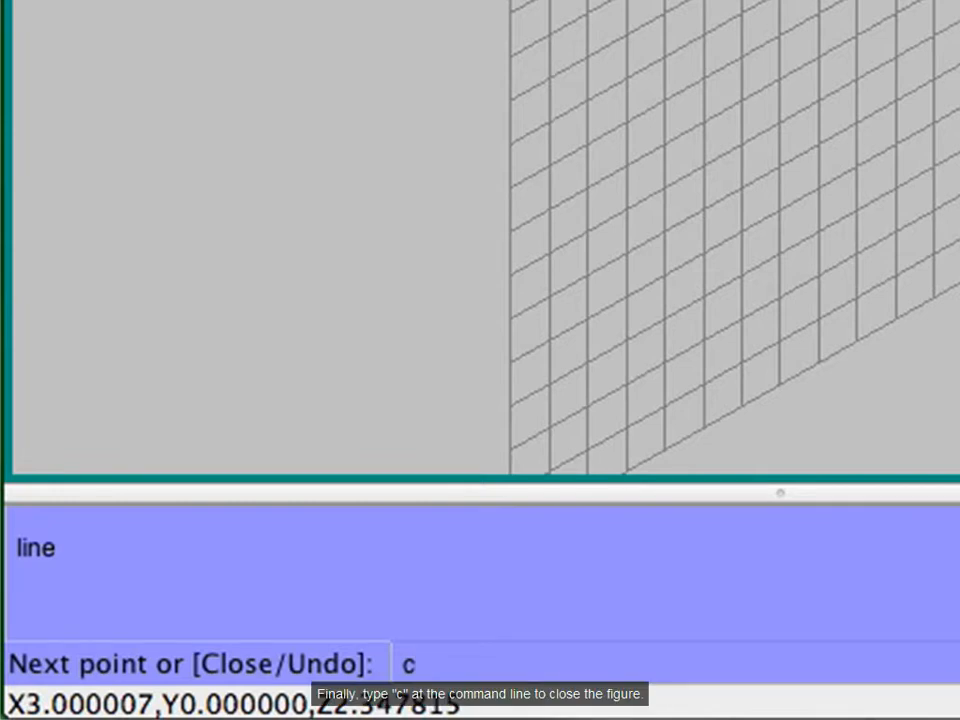
{"action": "key", "text": "space"}
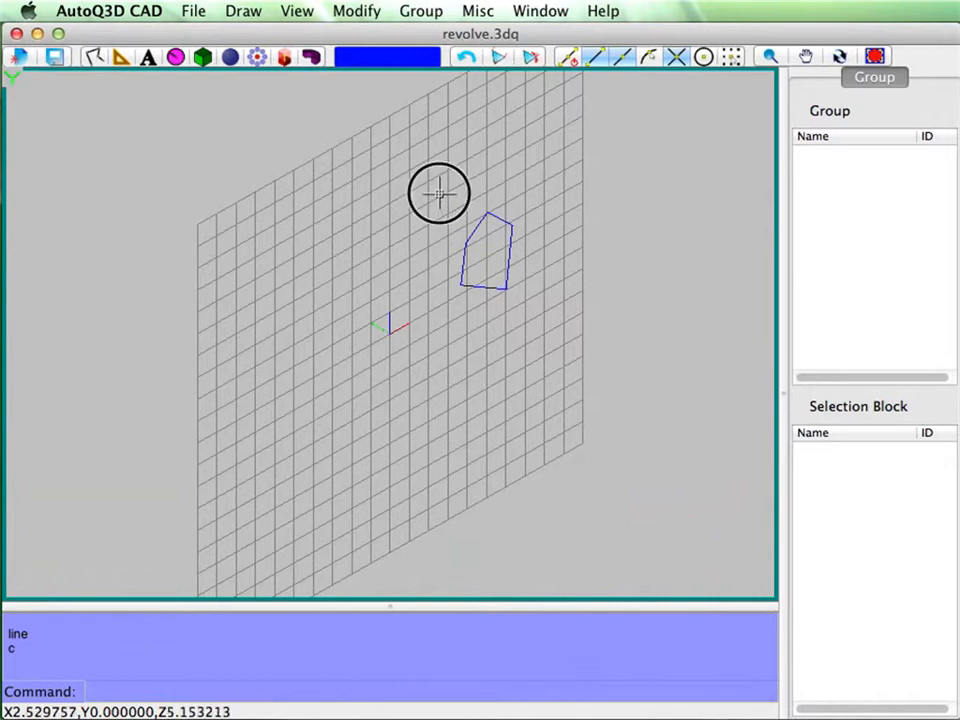
Step: Revolve the five profile lines 180° about the Z axis with 8 segments
{"action": "left_click", "coordinate": [485, 250]}
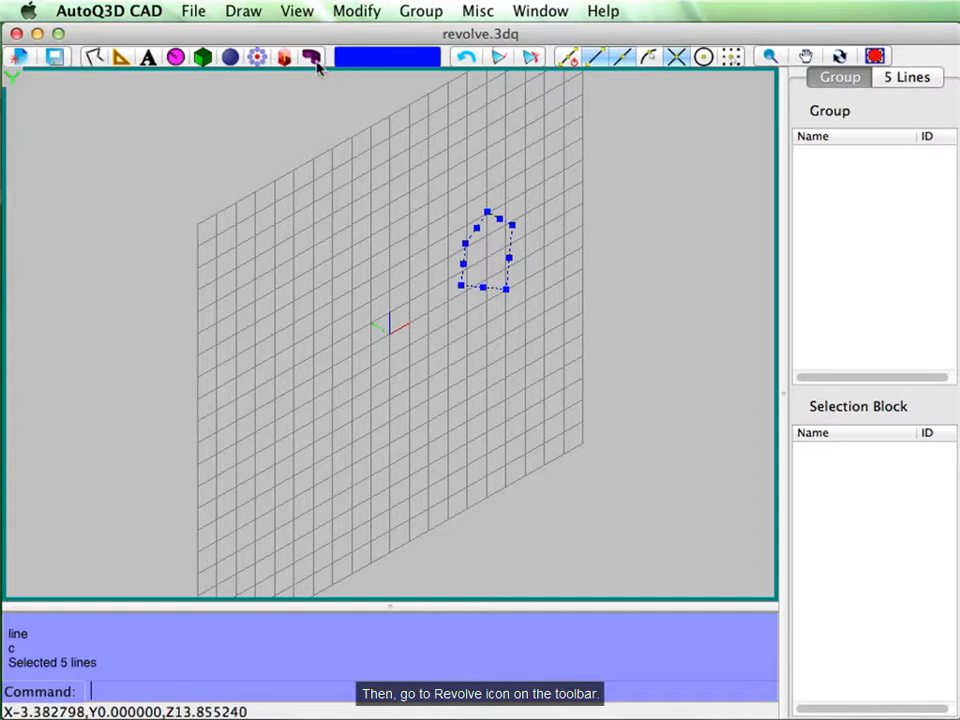
{"action": "left_click", "coordinate": [311, 56]}
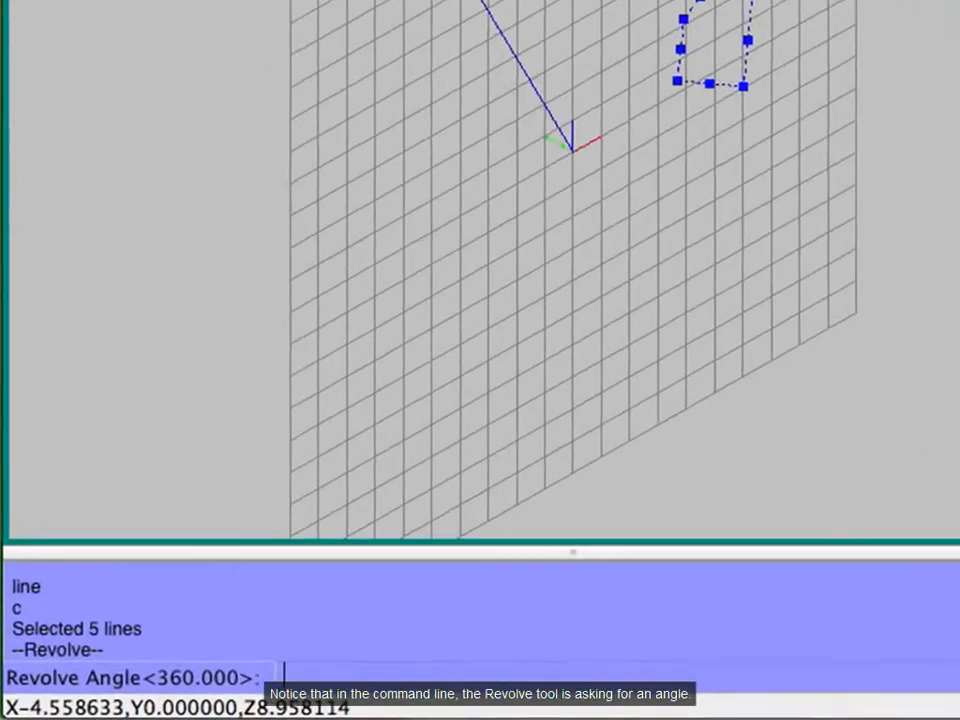
{"action": "type", "text": "1"}
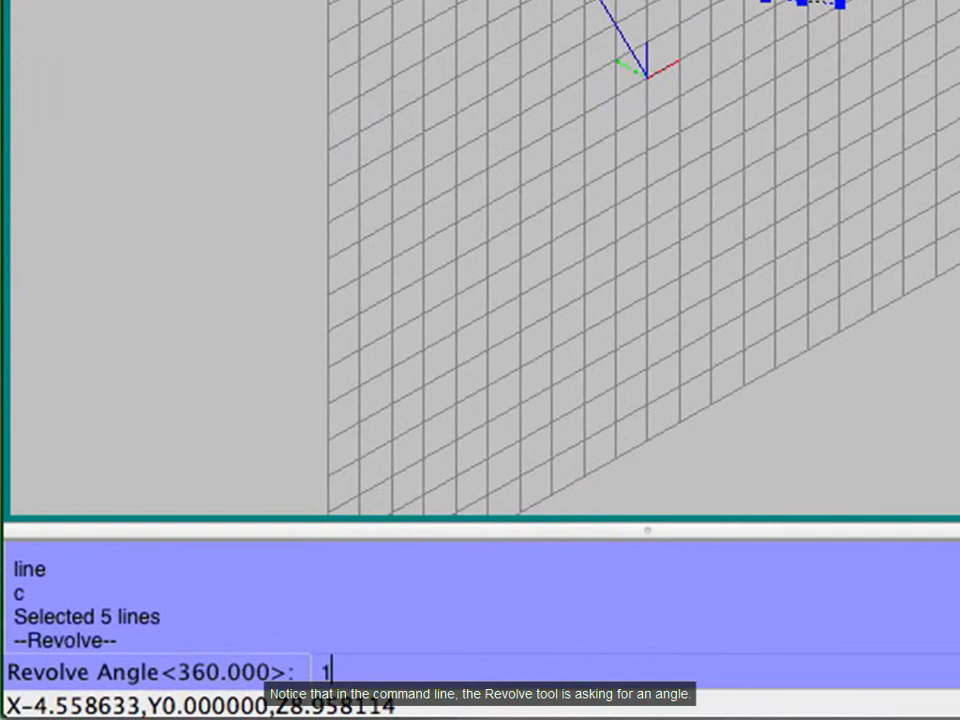
{"action": "type", "text": "80"}
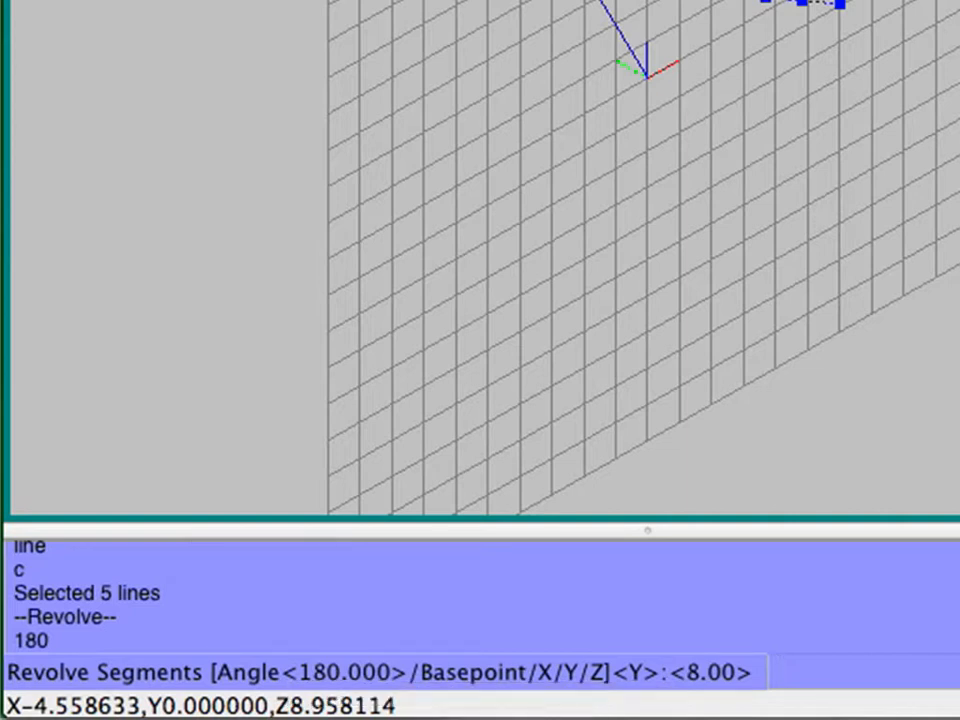
{"action": "type", "text": "z"}
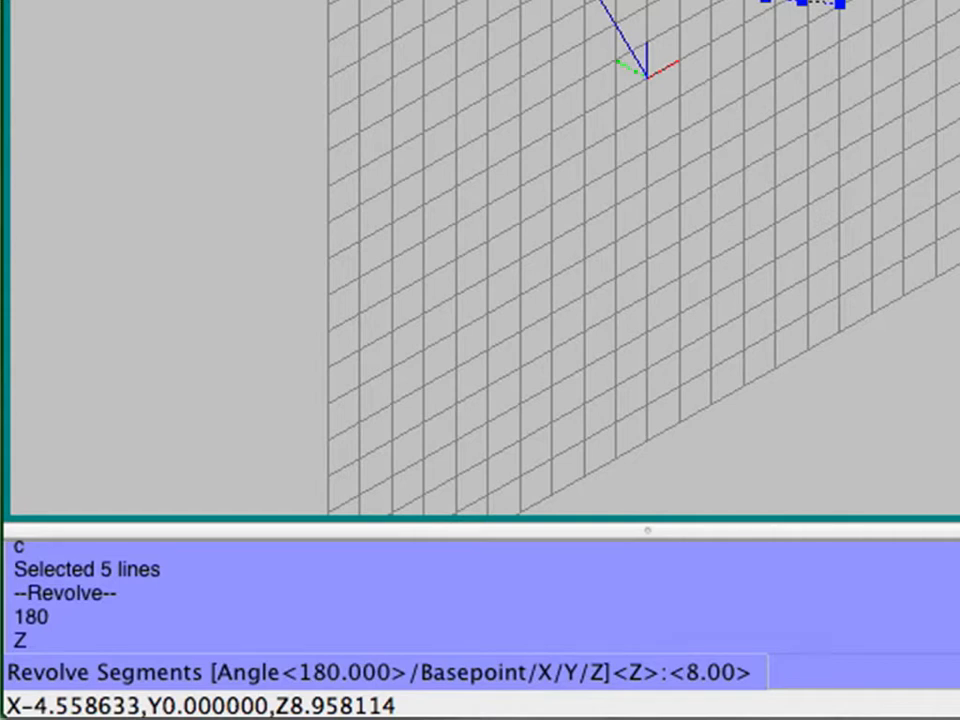
{"action": "type", "text": "8"}
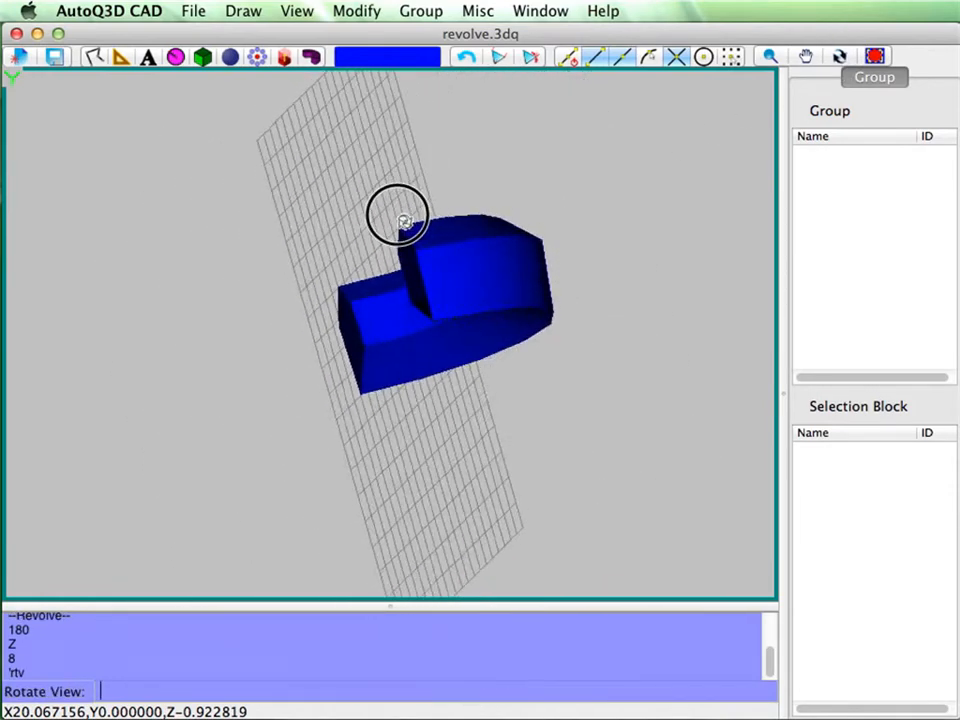
{"action": "left_click_drag", "start_coordinate": [400, 218], "coordinate": [290, 210]}
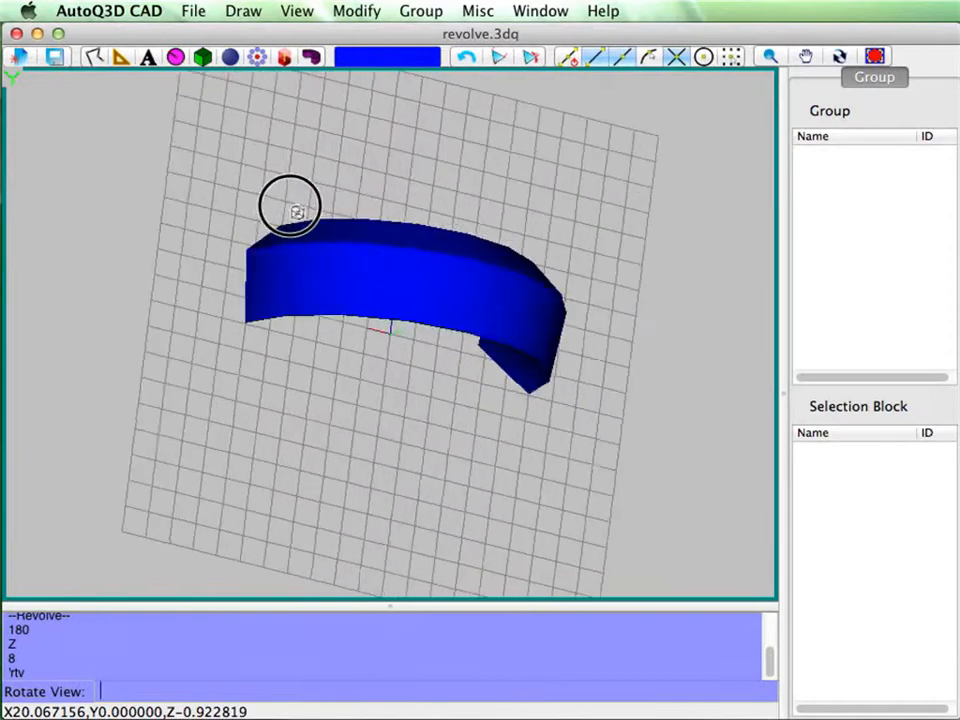
{"action": "left_click_drag", "start_coordinate": [290, 210], "coordinate": [335, 400]}
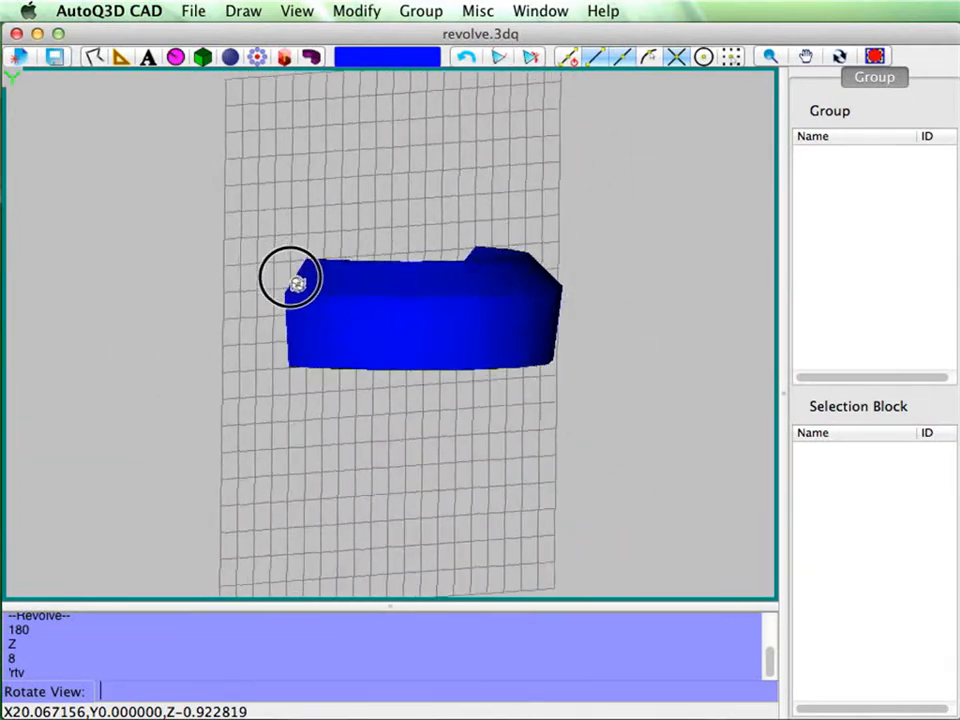
{"action": "left_click_drag", "start_coordinate": [295, 280], "coordinate": [460, 285]}
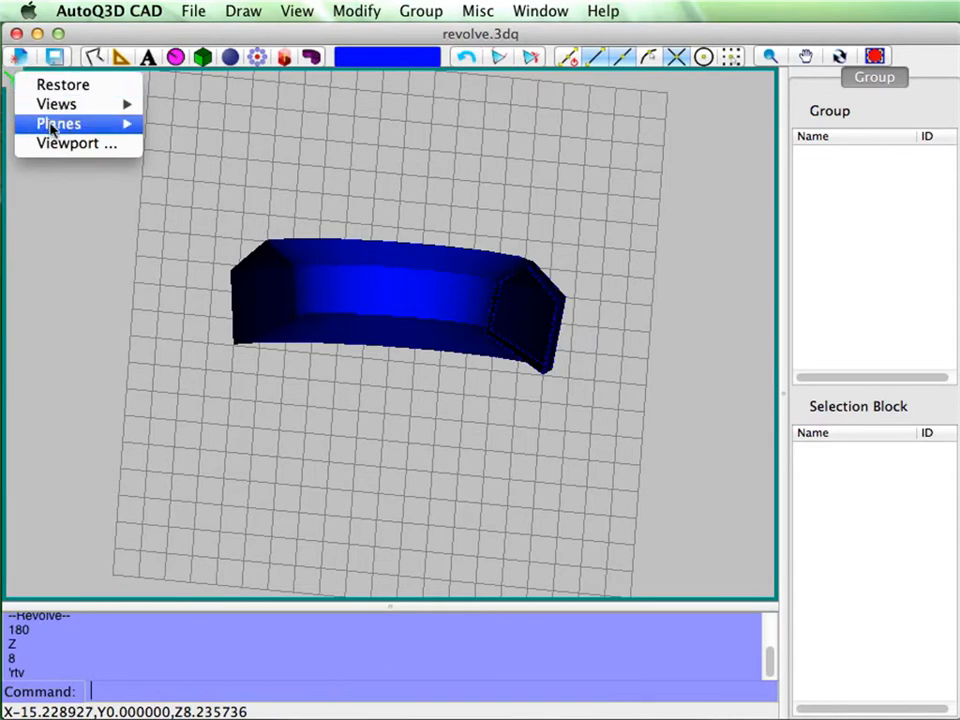
{"action": "mouse_move", "coordinate": [68, 143]}
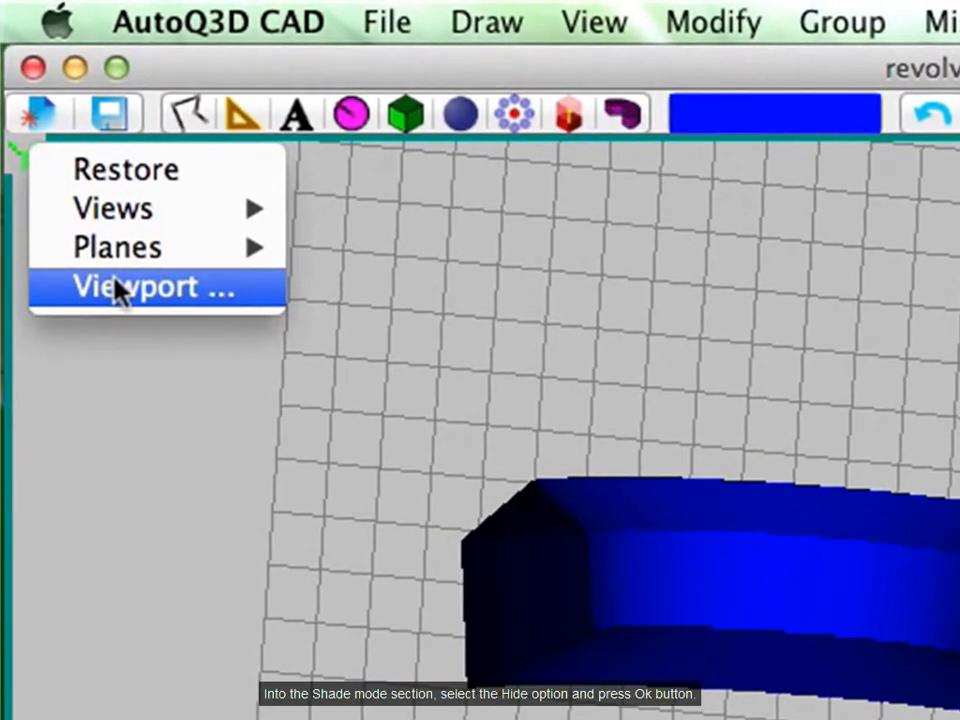
Step: Set the Viewport shade mode to Hide for a hidden-line mesh display
{"action": "left_click", "coordinate": [140, 287]}
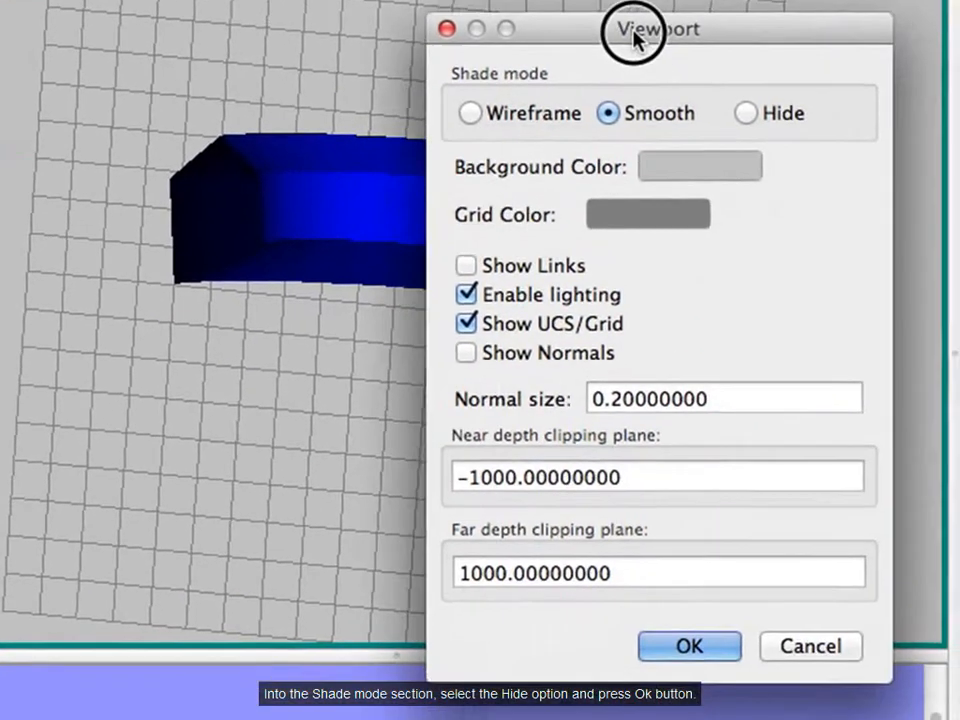
{"action": "left_click", "coordinate": [745, 113]}
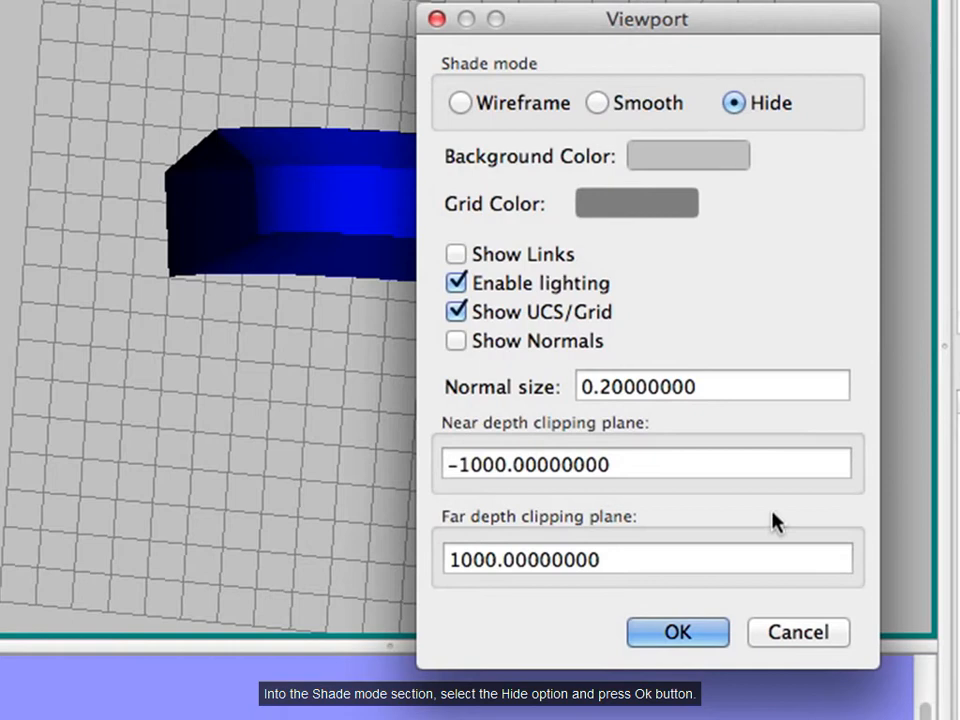
{"action": "left_click", "coordinate": [677, 632]}
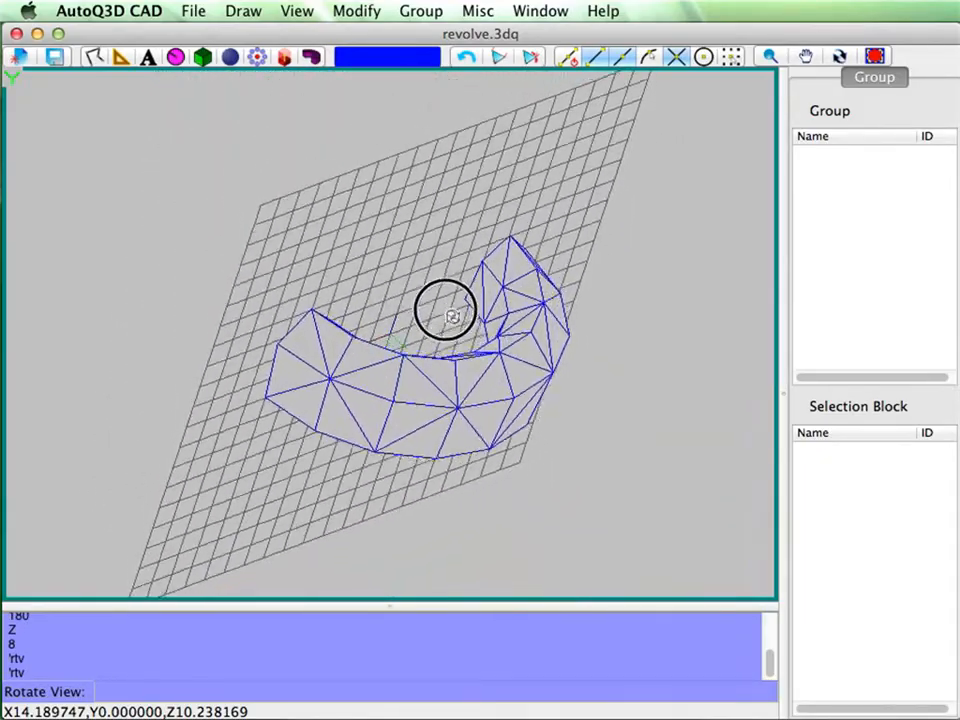
{"action": "left_click_drag", "start_coordinate": [446, 310], "coordinate": [375, 268]}
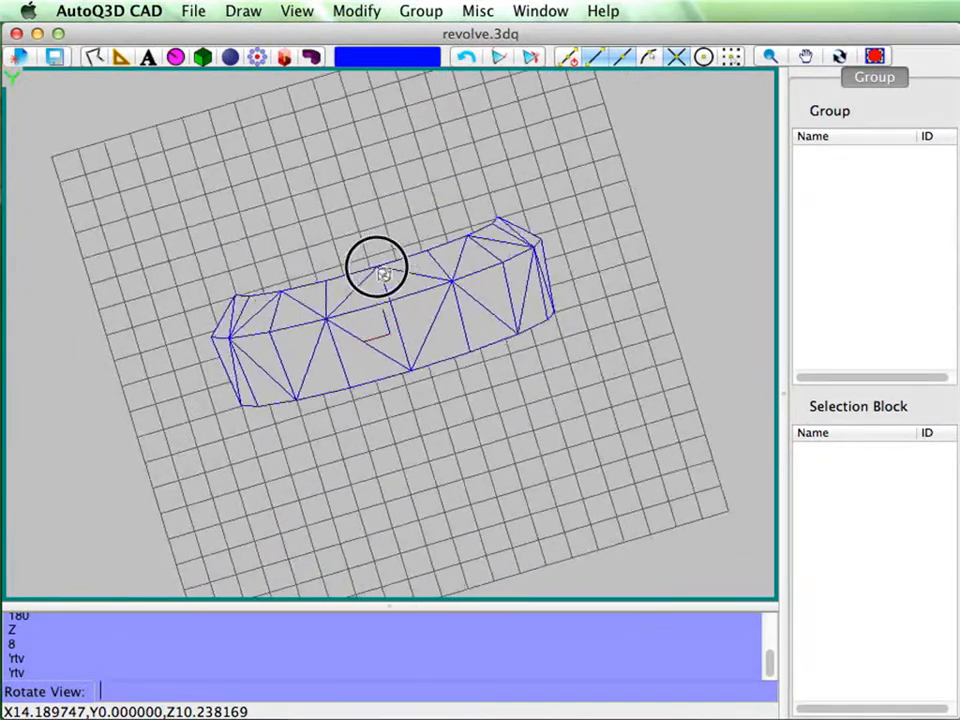
{"action": "left_click_drag", "start_coordinate": [385, 275], "coordinate": [600, 375]}
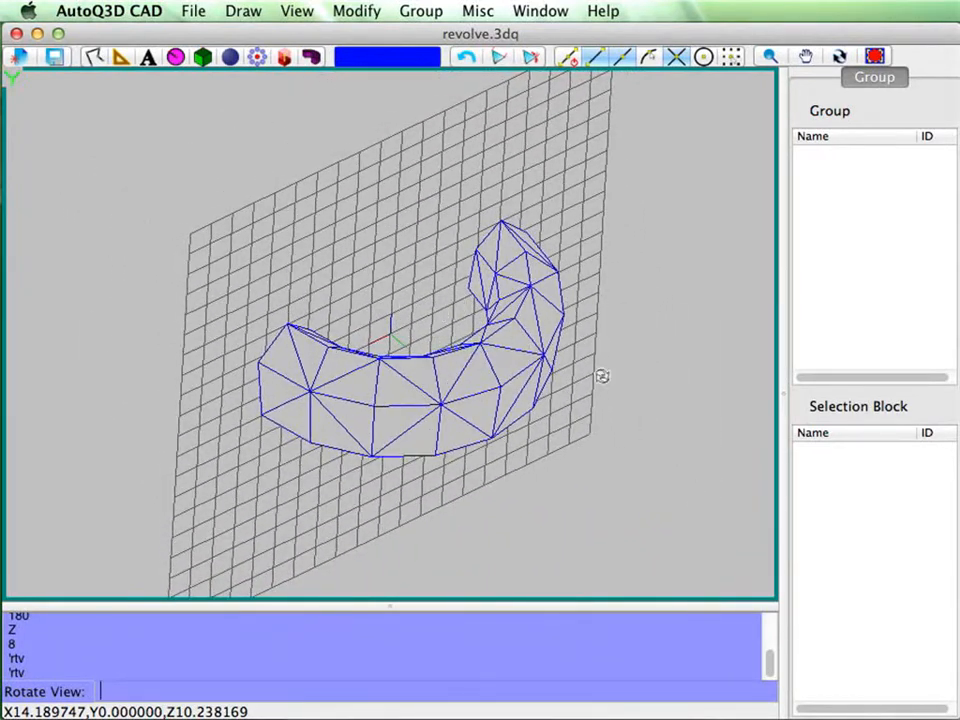